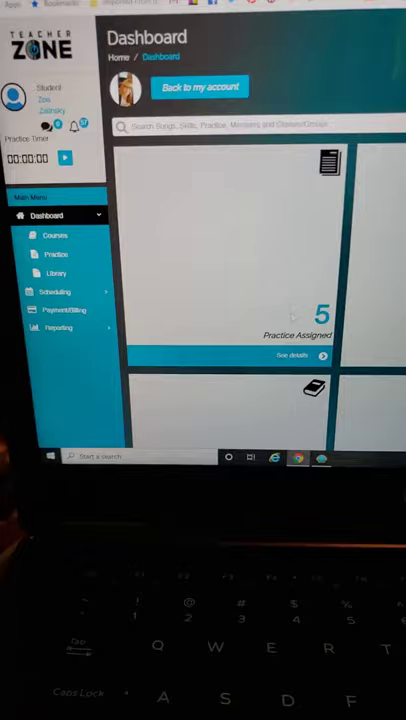
# - Scroll down the student dashboard to reach the Practice Assigned section
pyautogui.scroll(-3)
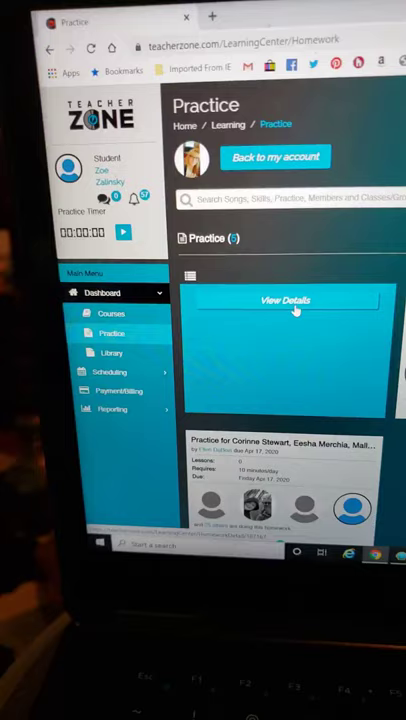
pyautogui.click(287, 300)
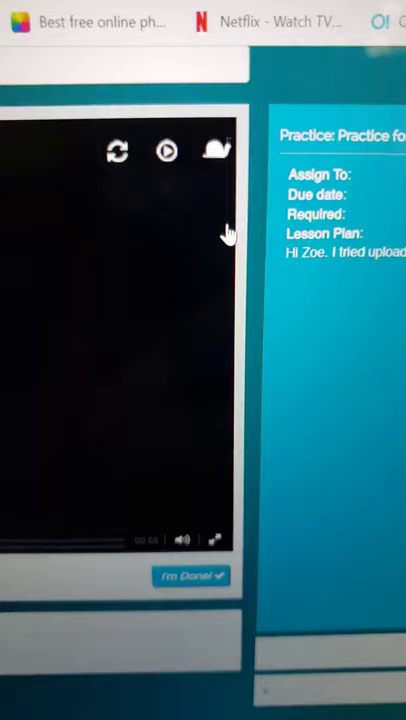
# - Show the lesson video's slow-motion speed options (25%, 50%, 75%, 100%)
pyautogui.click(216, 151)
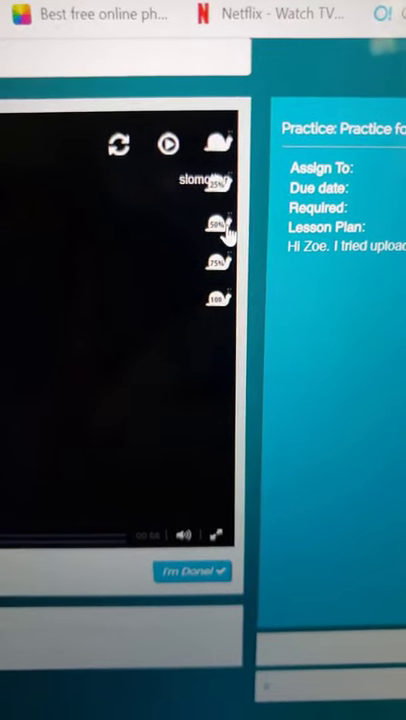